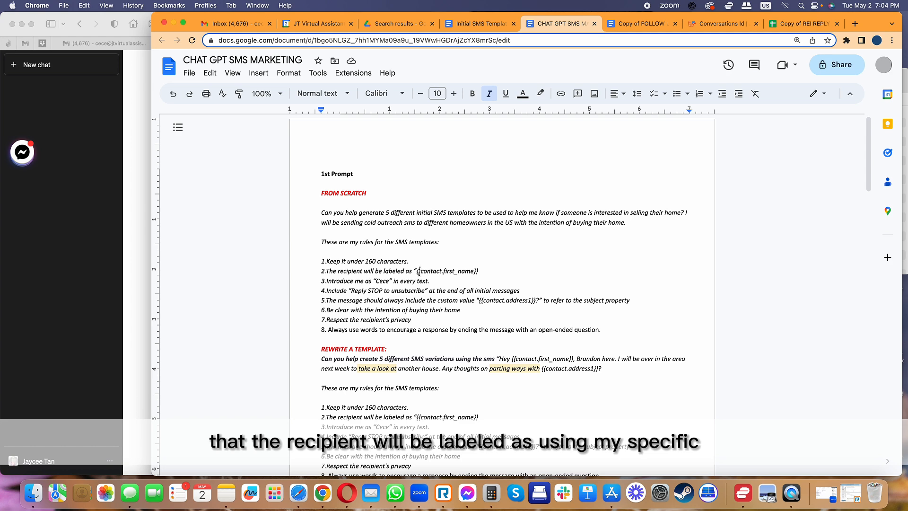
Step: Select the first from-scratch prompt and its eight SMS rules in the doc
double_click(446, 271)
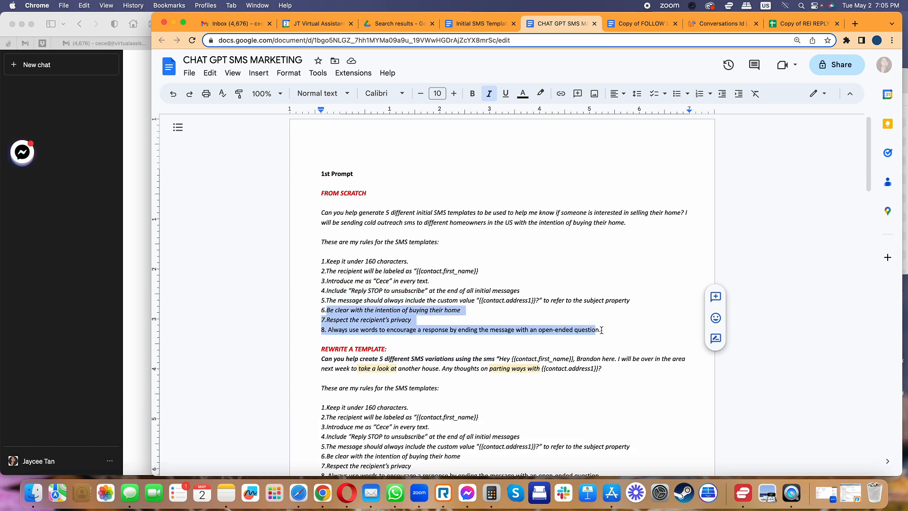
click(488, 93)
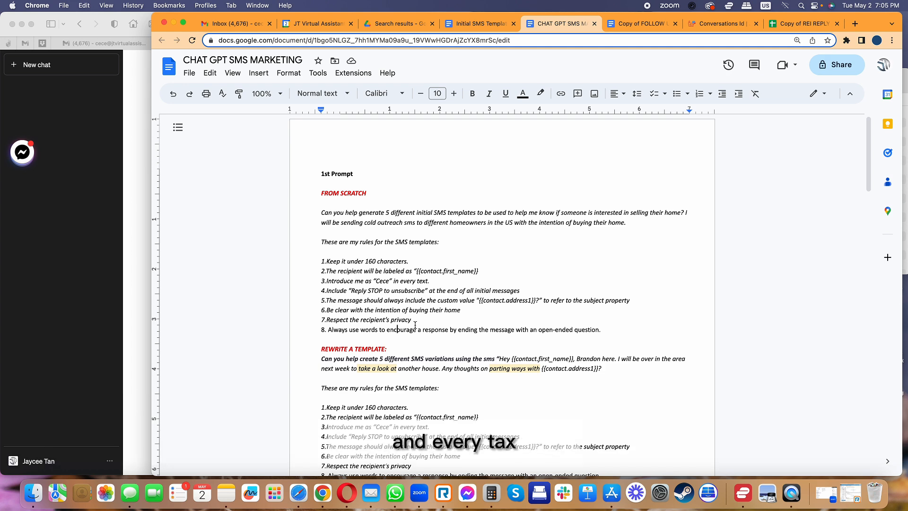
drag(327, 329, 441, 330)
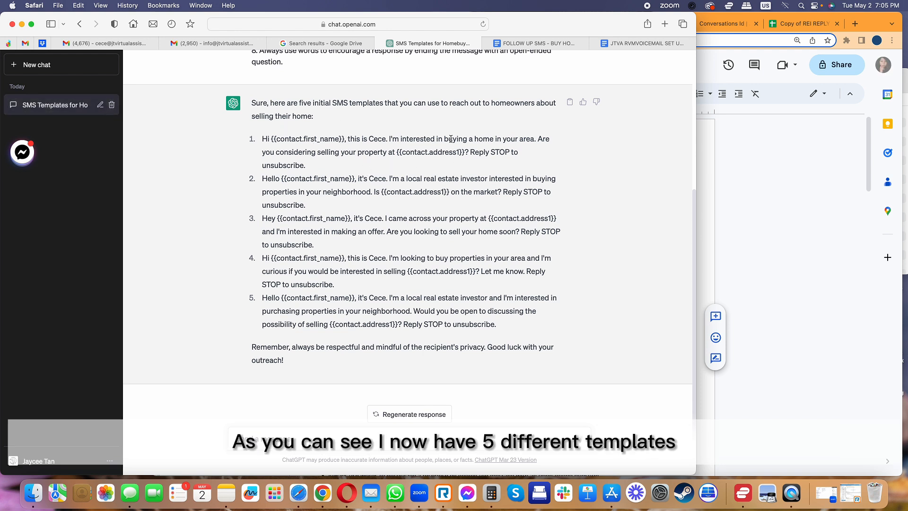
Step: Send the pasted prompt for five homeowner SMS templates, then the word-exclusion prompt
double_click(416, 139)
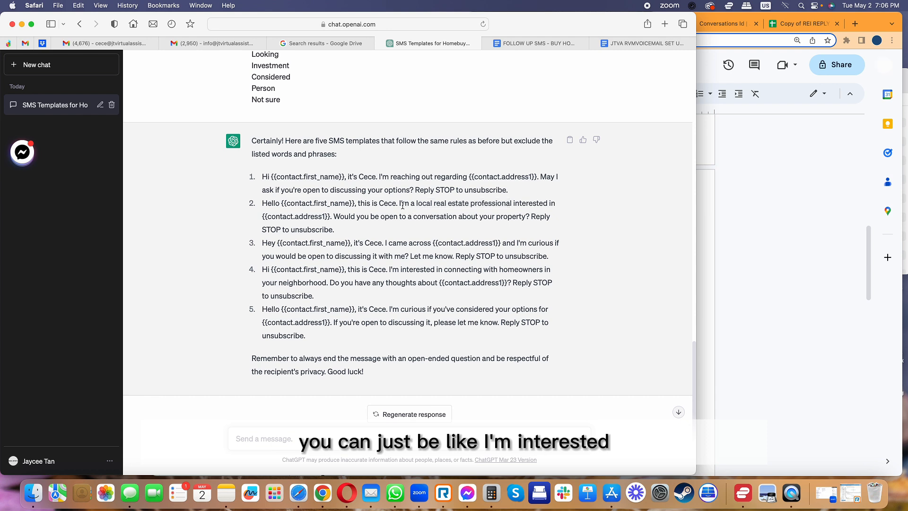
drag(399, 203, 532, 216)
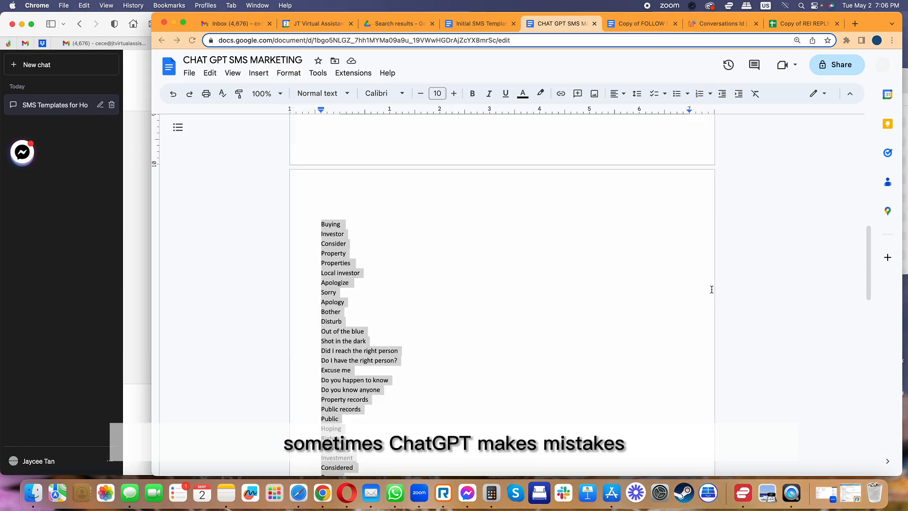
Step: Scroll the doc down to the list of excluded words and phrases
scroll(down, 3)
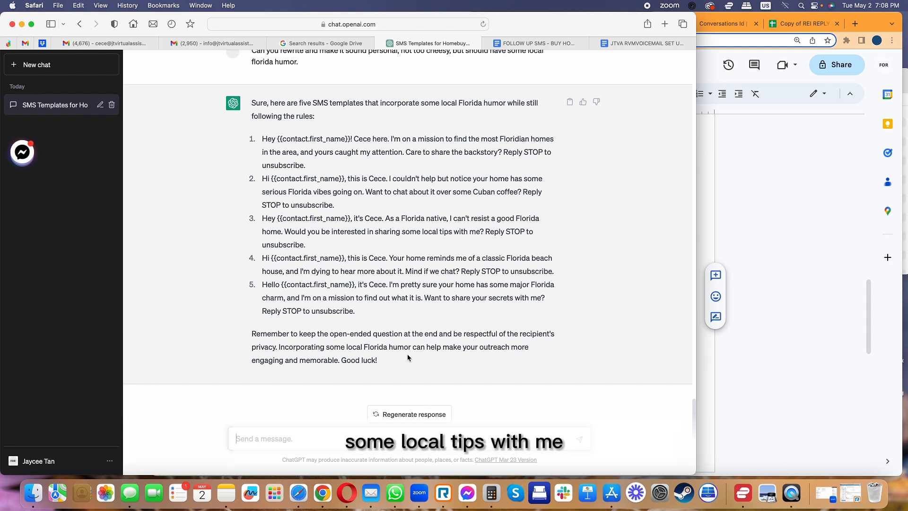
Step: Review the clearer-intent and word-removal rounds, then type 'I need 5 more templates'
scroll(up, 3)
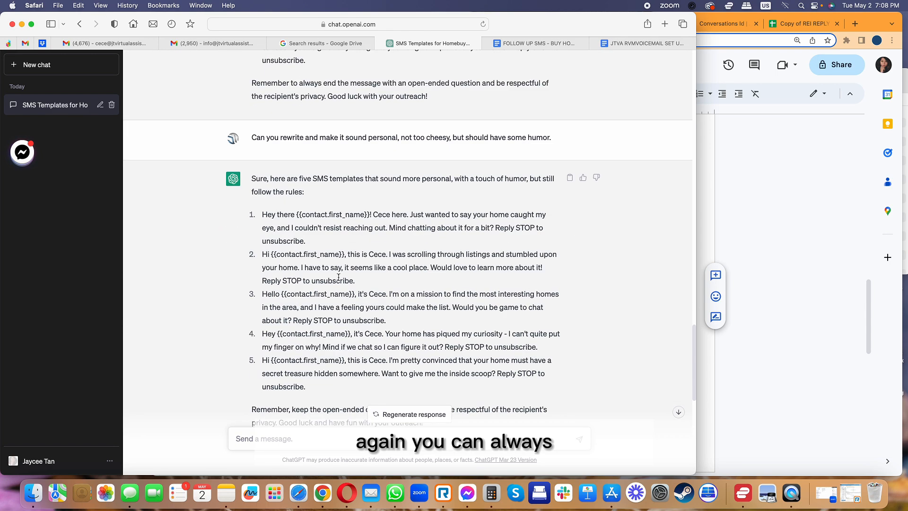
scroll(up, 3)
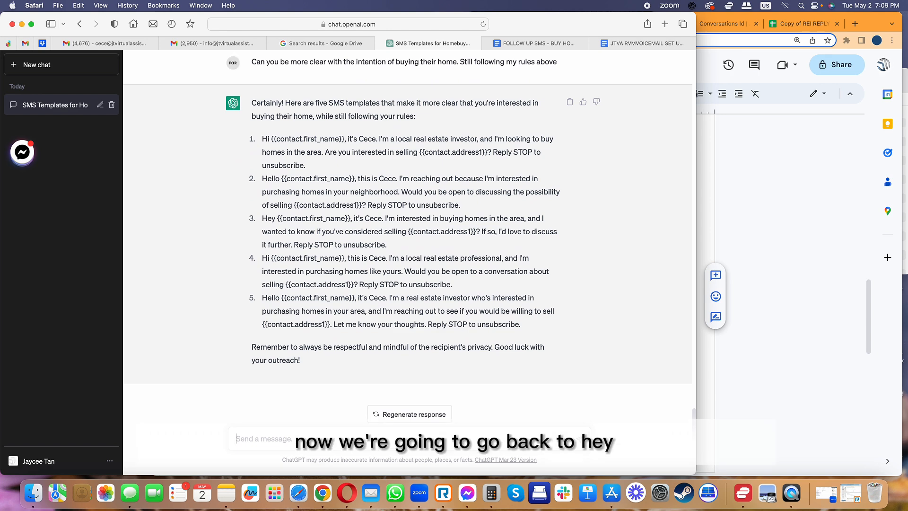
drag(324, 152, 305, 165)
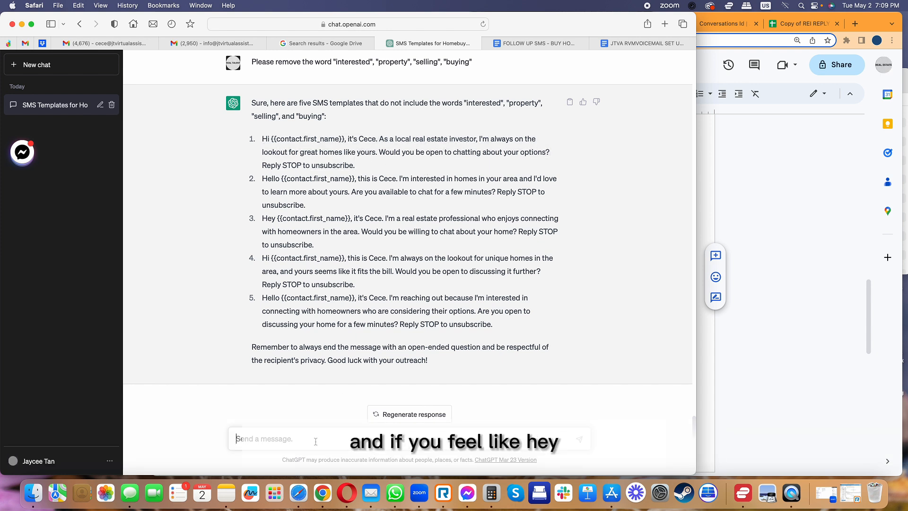
text(I need 5 more templates)
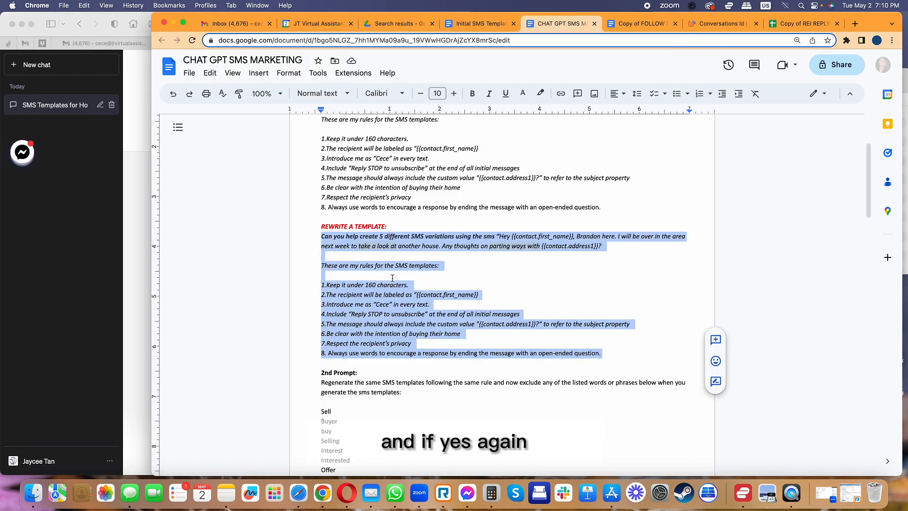
Step: Scroll the doc to the REWRITE A TEMPLATE prompt and its SMS rules
scroll(down, 3)
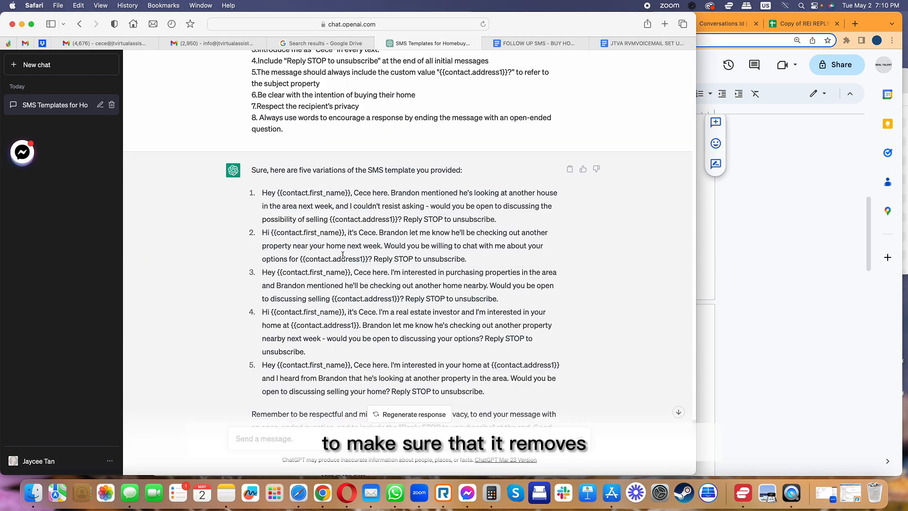
scroll(down, 3)
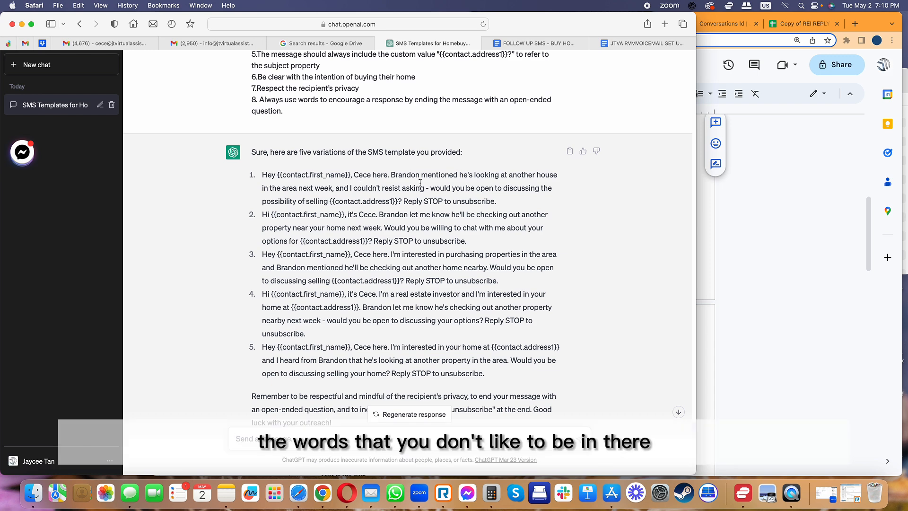
drag(397, 175, 526, 188)
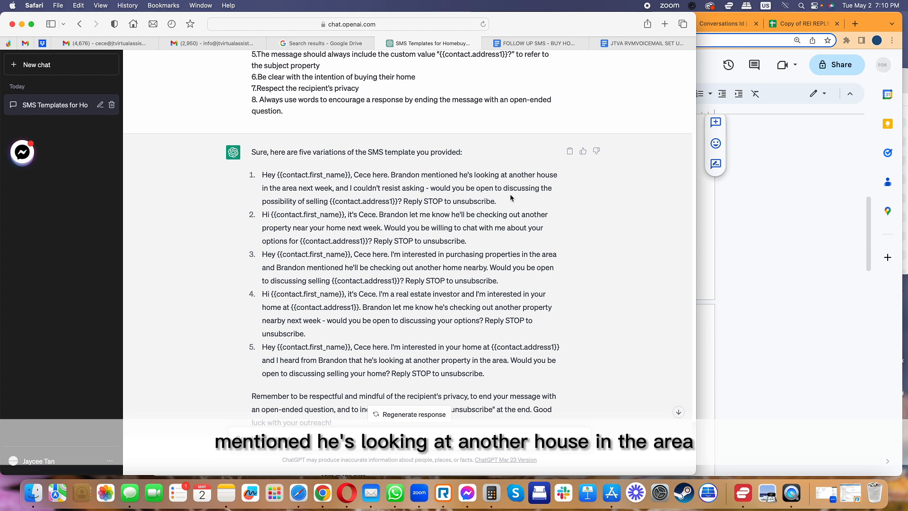
drag(361, 188, 488, 201)
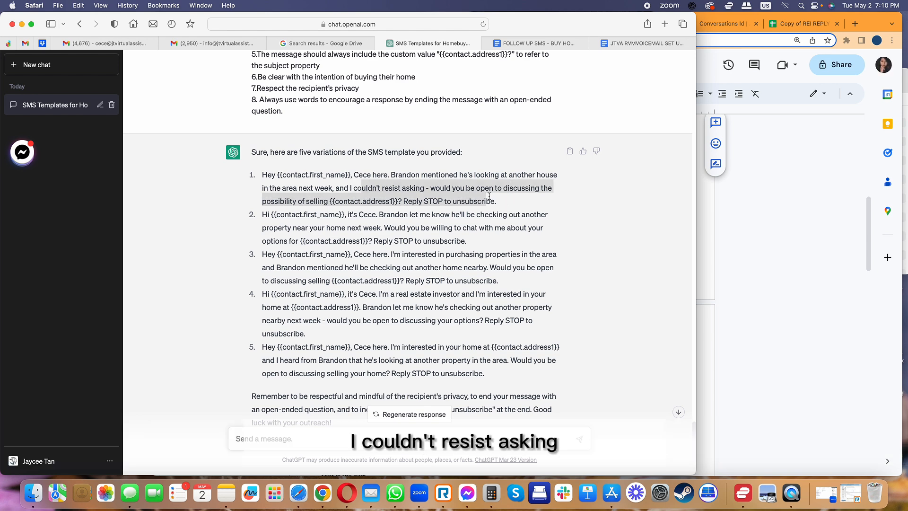
scroll(down, 3)
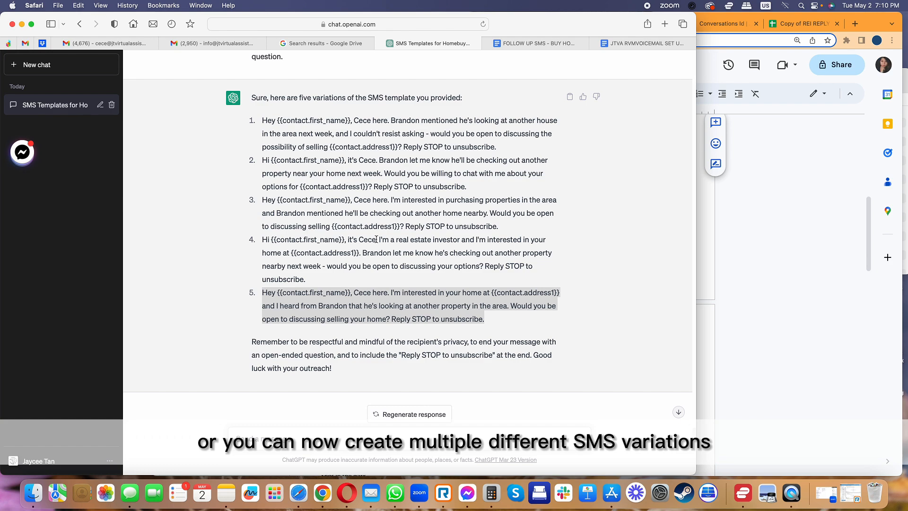
mouse_move(389, 249)
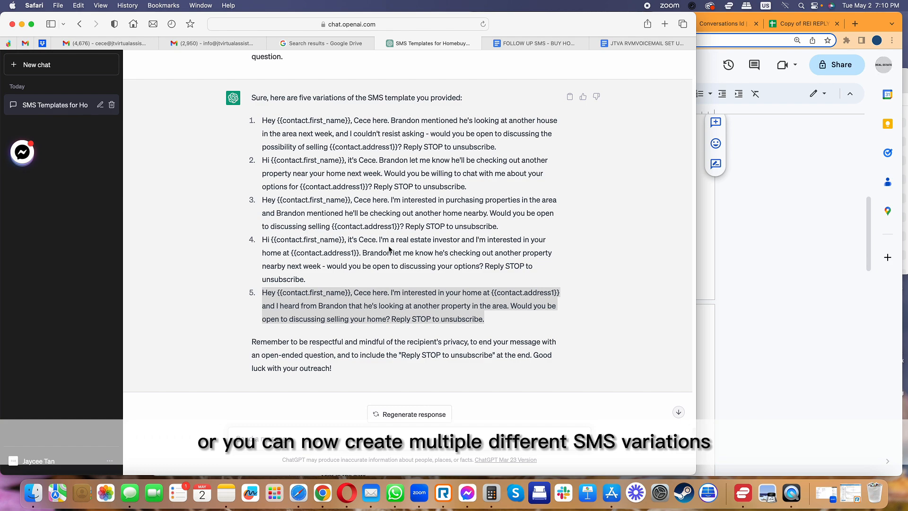
scroll(up, 3)
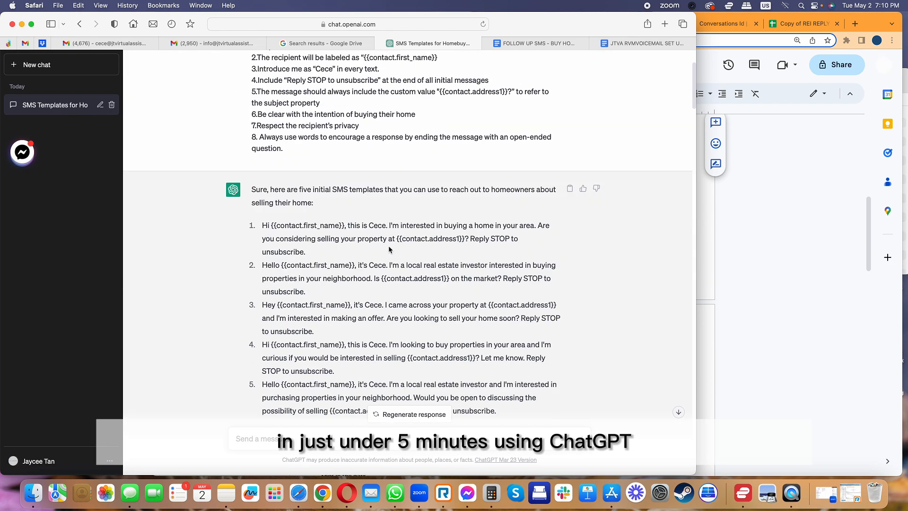